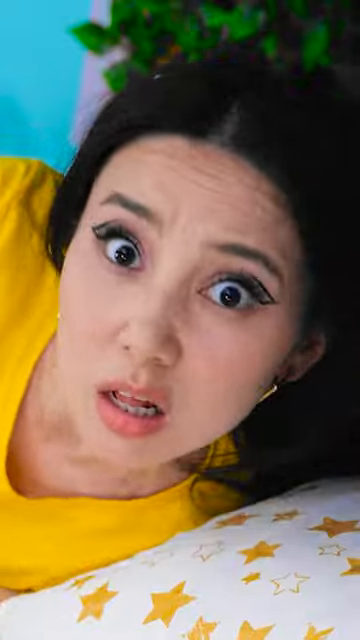
scroll(down, 3)
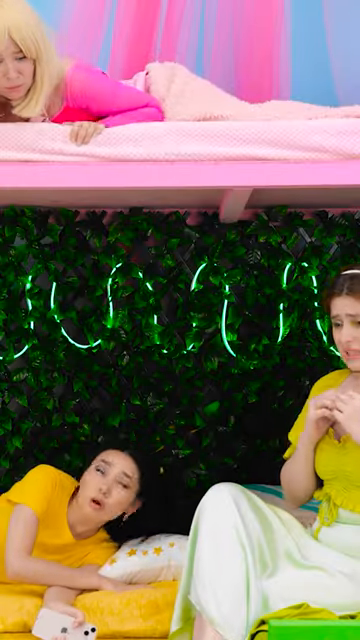